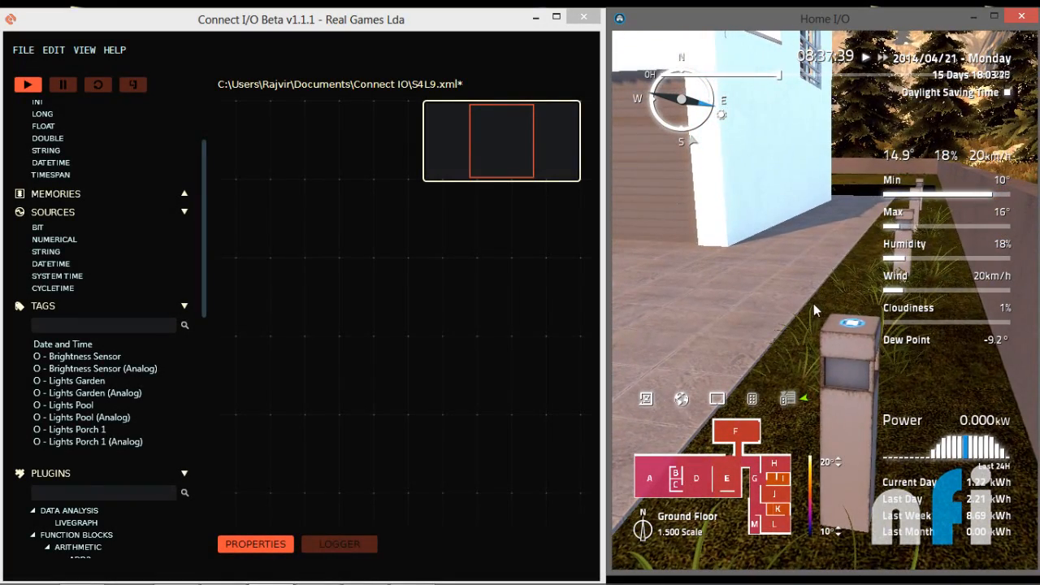
pyautogui.moveTo(582, 327)
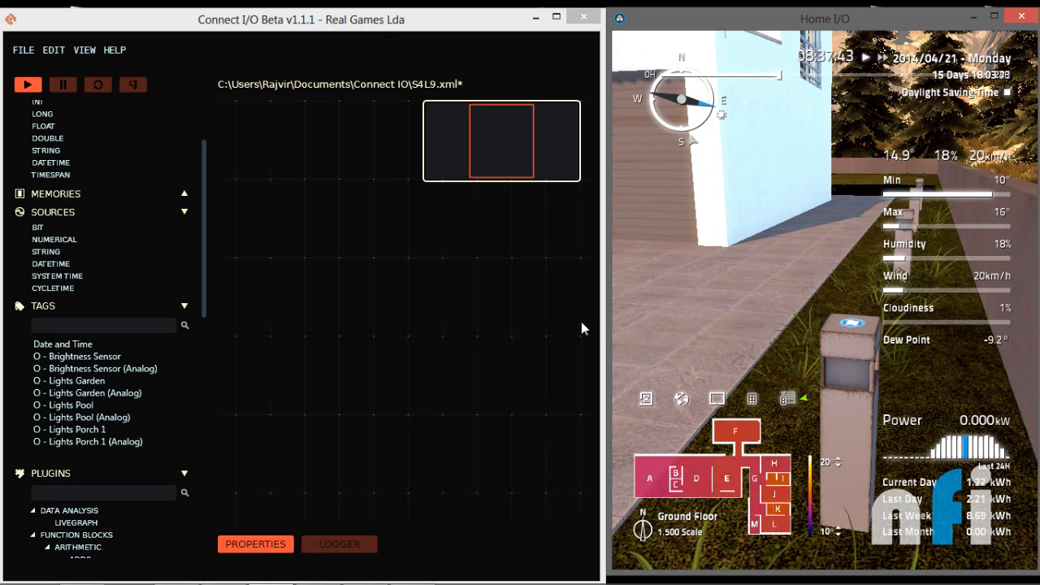
pyautogui.moveTo(620, 274)
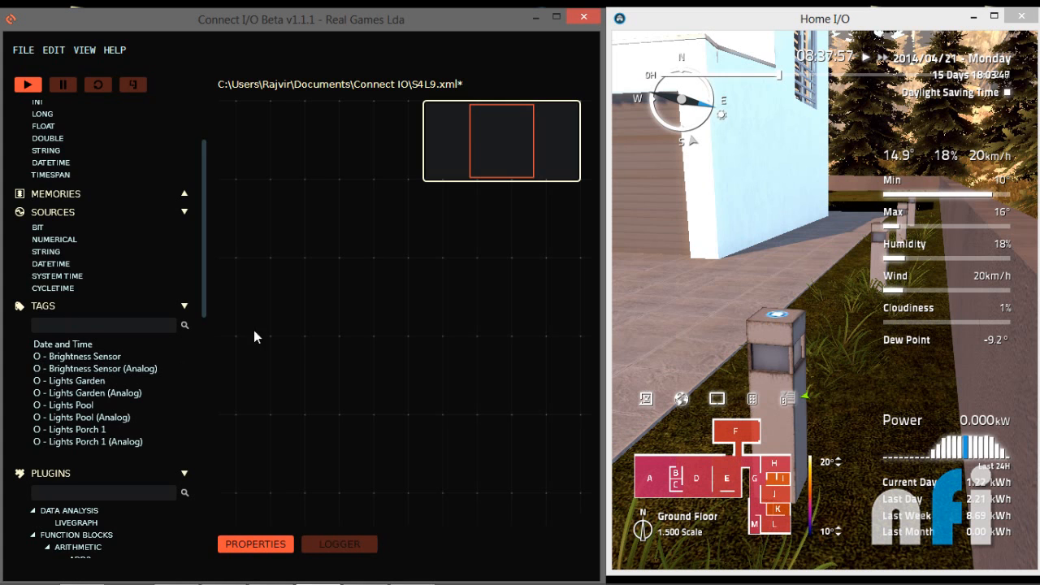
# Drag an analog tag, such as the brightness sensor, onto the diagram canvas
pyautogui.moveTo(95, 368); pyautogui.dragTo(325, 252)
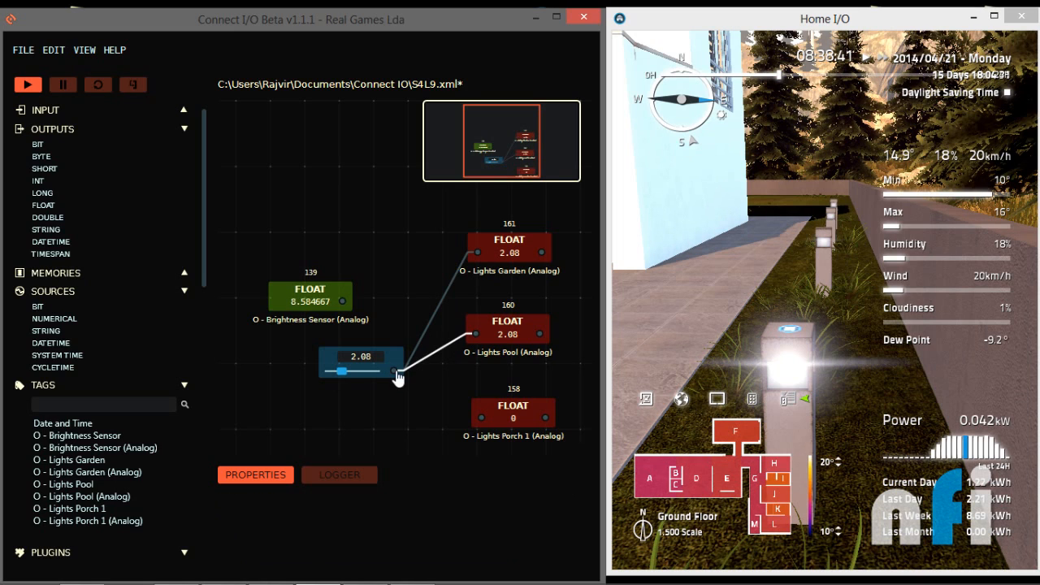
# Link the slider to Lights Porch 1, raise it through 1.36 to 8, then slide back down
pyautogui.moveTo(398, 370); pyautogui.dragTo(329, 371)
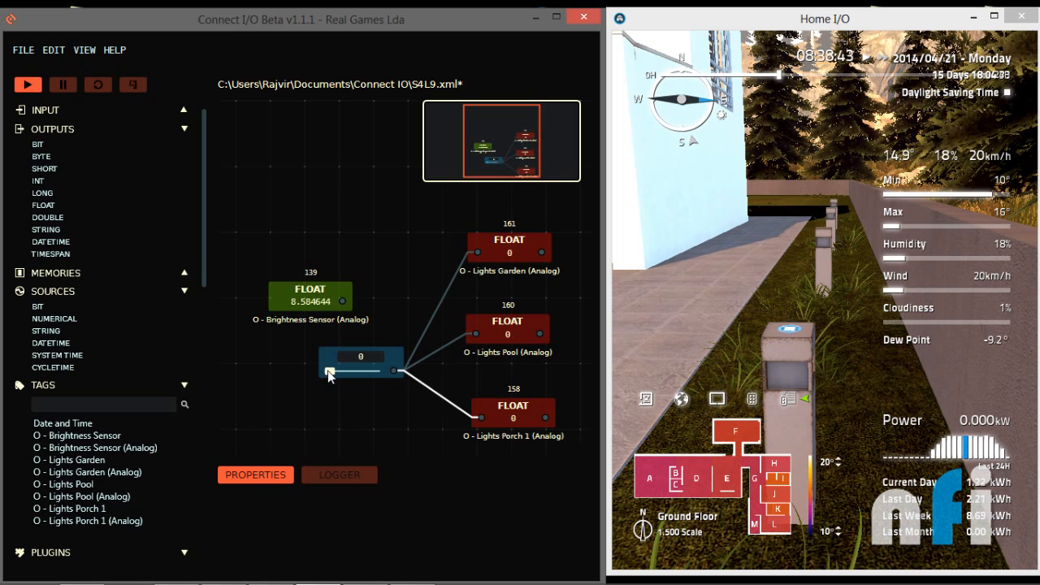
pyautogui.moveTo(328, 372); pyautogui.dragTo(337, 372)
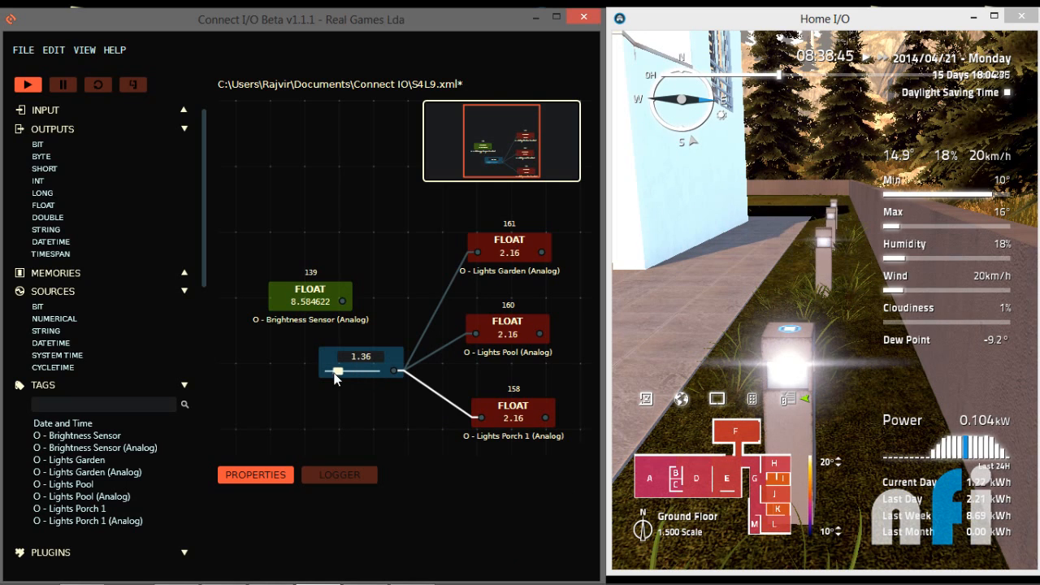
pyautogui.moveTo(335, 372); pyautogui.dragTo(374, 372)
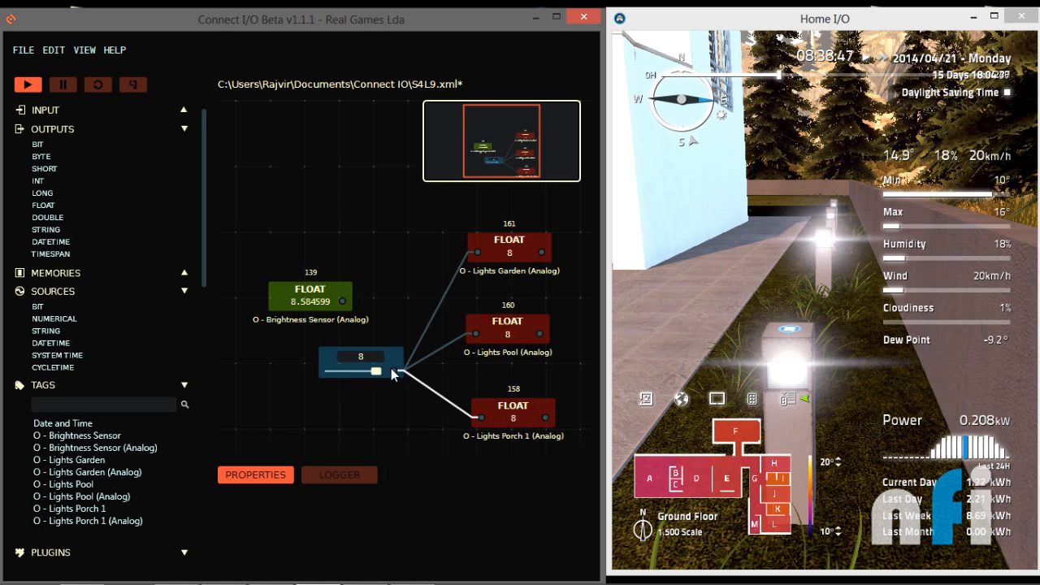
pyautogui.moveTo(376, 372); pyautogui.dragTo(323, 372)
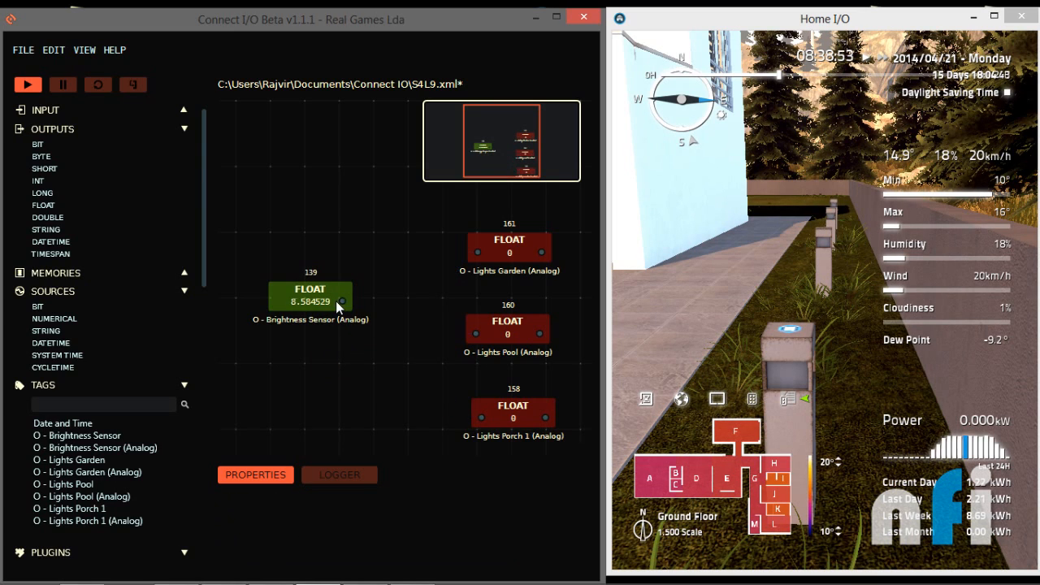
# Wire the brightness sensor directly to the garden light output
pyautogui.moveTo(343, 301); pyautogui.dragTo(476, 251)
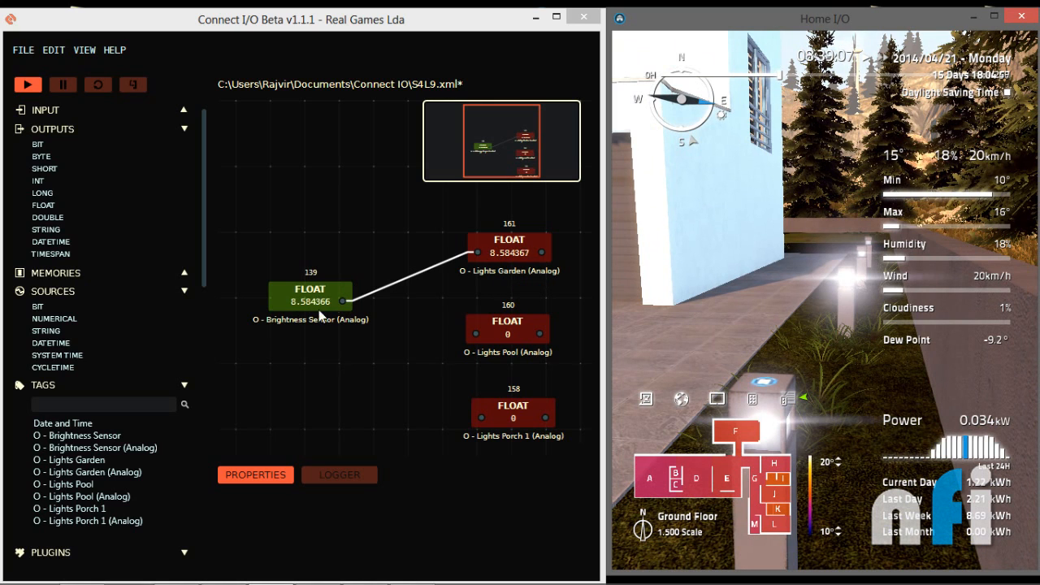
pyautogui.moveTo(406, 284)
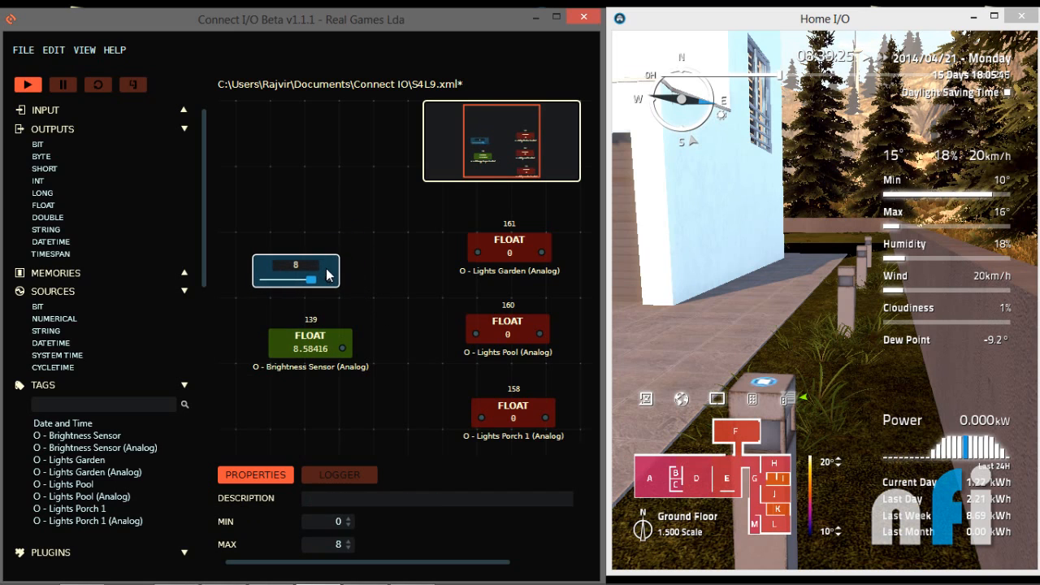
# Expand the function blocks list in the plugins panel
pyautogui.click(310, 337)
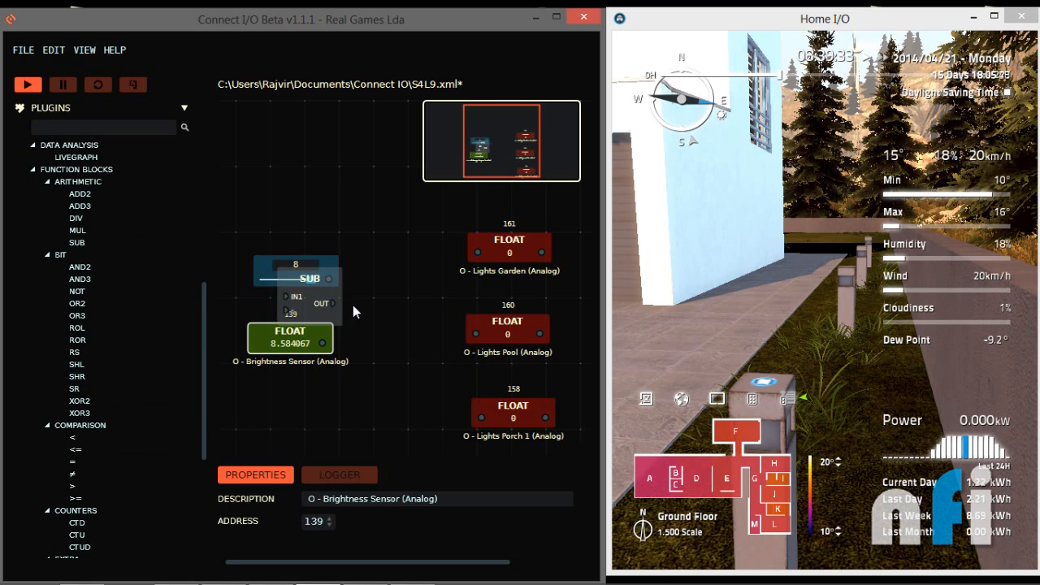
# Position the SUB block between the input tags and the light outputs
pyautogui.moveTo(309, 278); pyautogui.dragTo(396, 287)
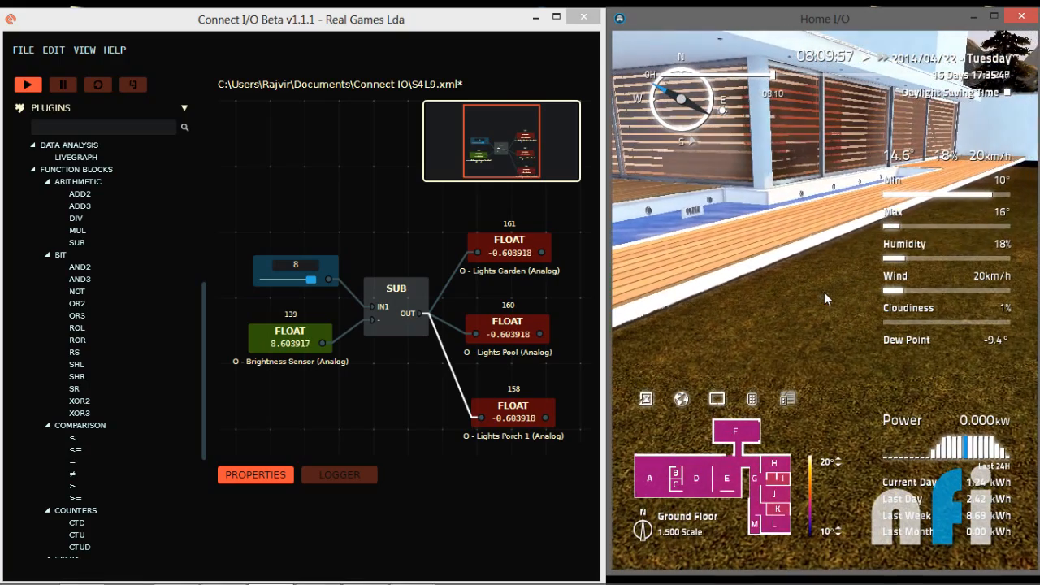
pyautogui.moveTo(690, 267)
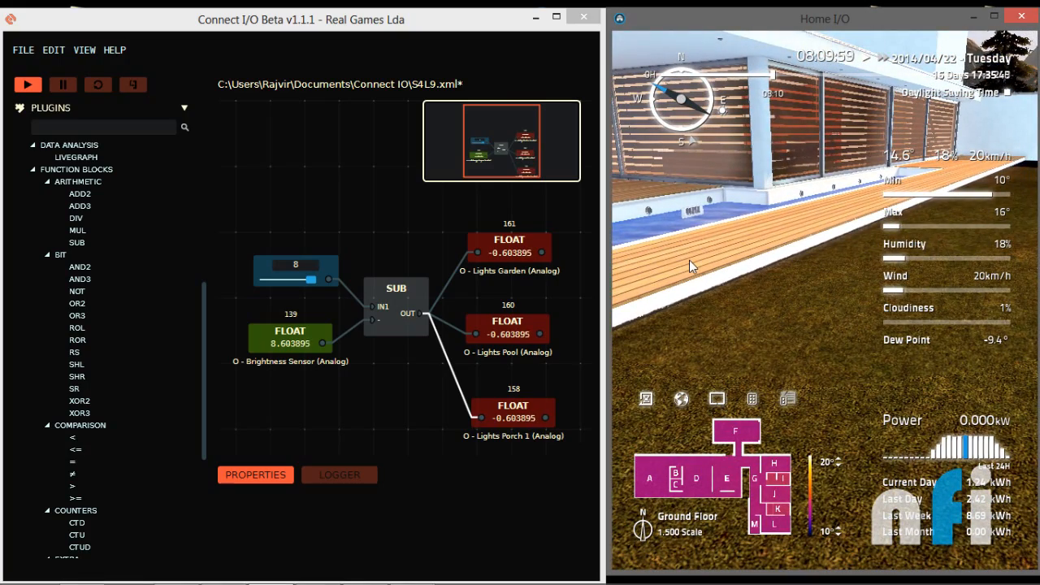